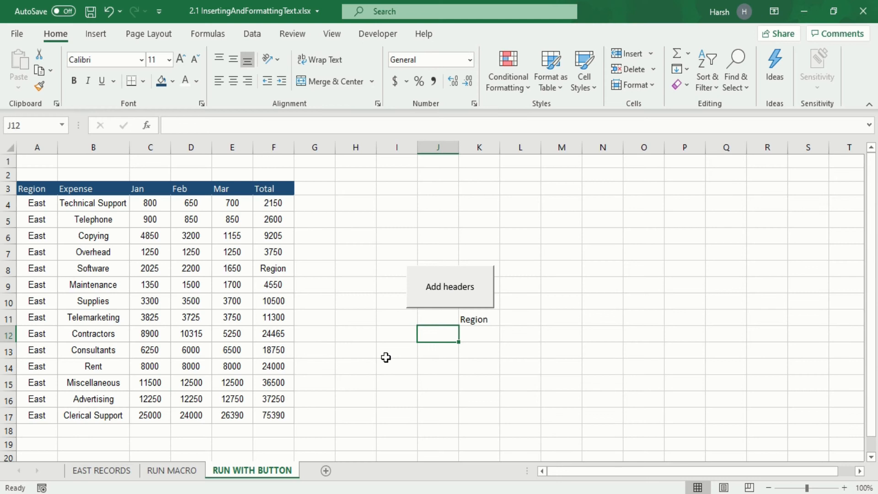
{"action": "mouse_move", "coordinate": [89, 243]}
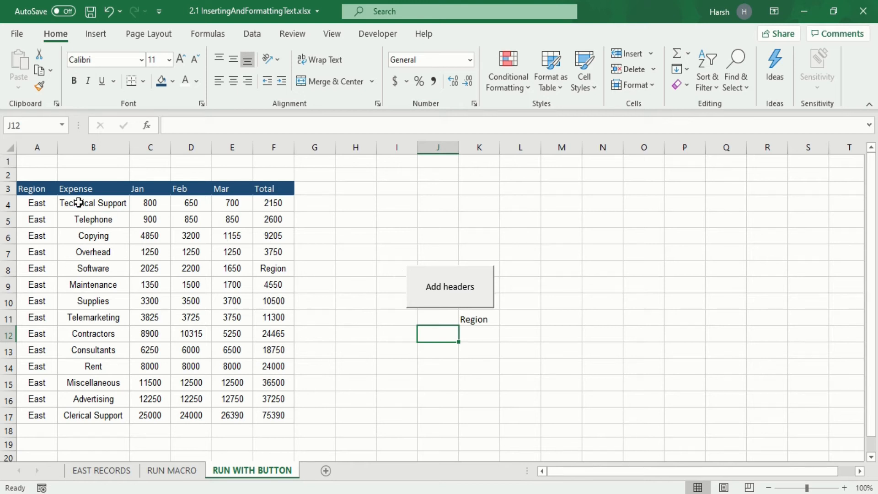
{"action": "mouse_move", "coordinate": [70, 234]}
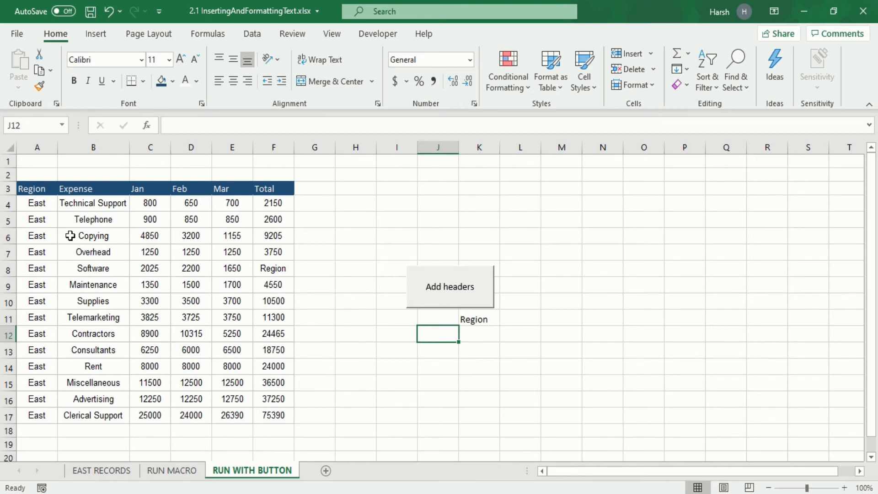
{"action": "mouse_move", "coordinate": [225, 192]}
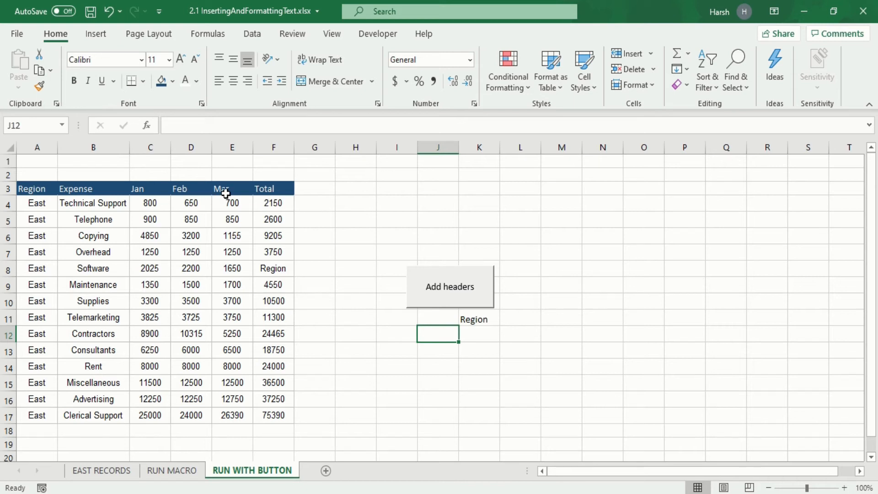
{"action": "mouse_move", "coordinate": [401, 183]}
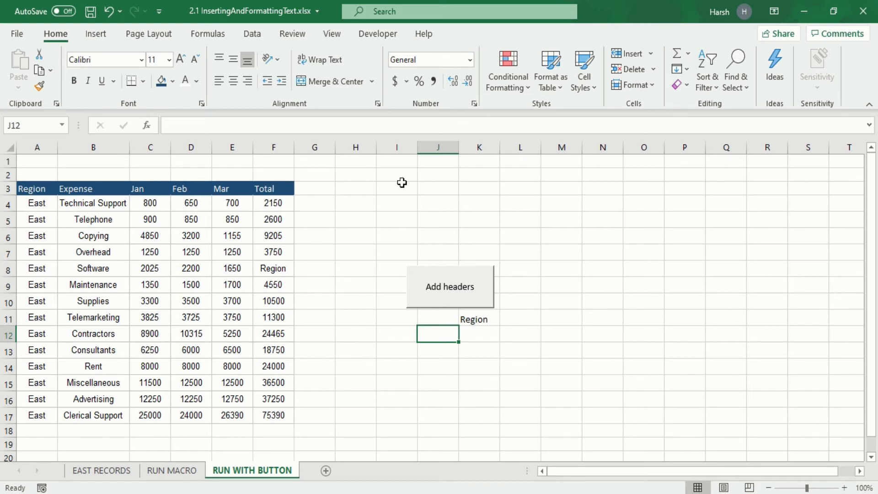
{"action": "mouse_move", "coordinate": [282, 203]}
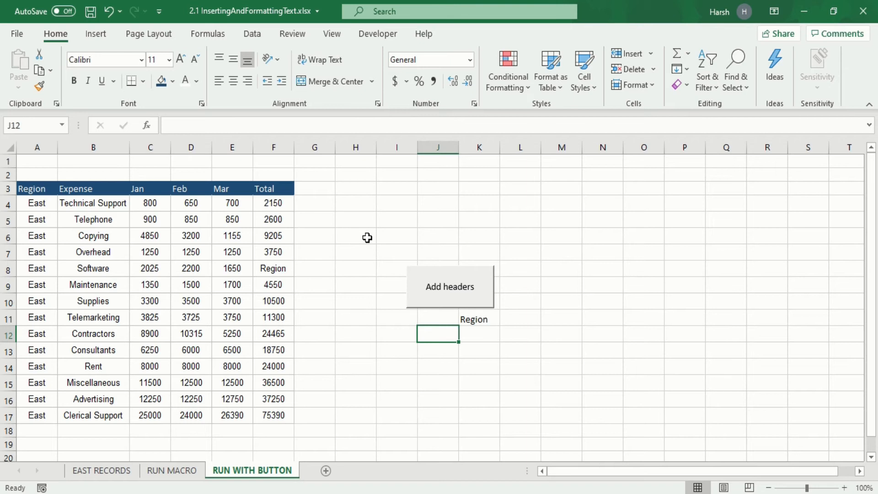
{"action": "mouse_move", "coordinate": [282, 201]}
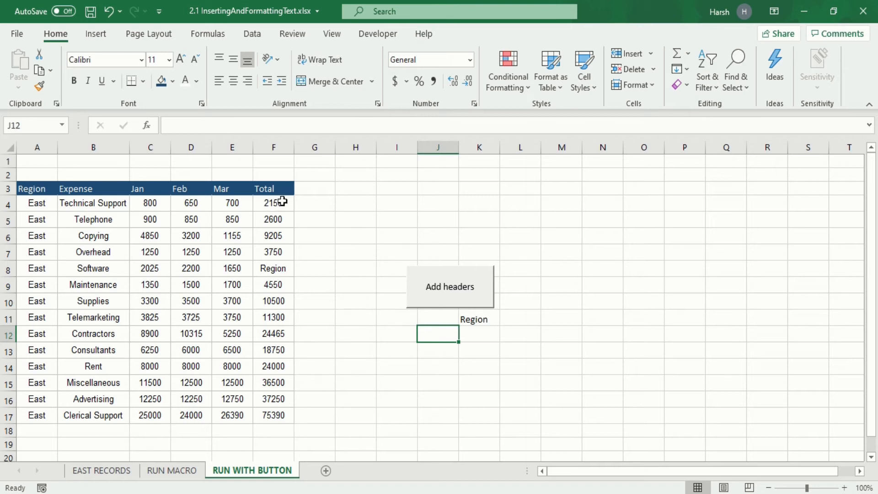
{"action": "mouse_move", "coordinate": [315, 240]}
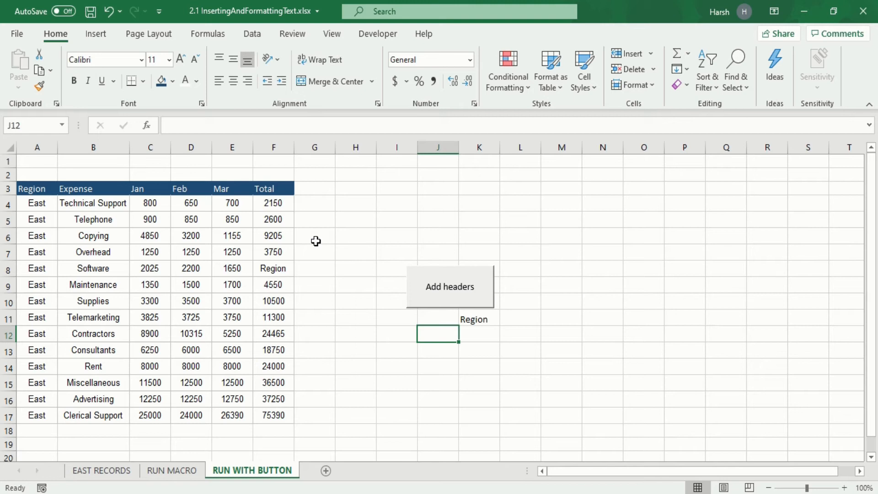
{"action": "mouse_move", "coordinate": [267, 241]}
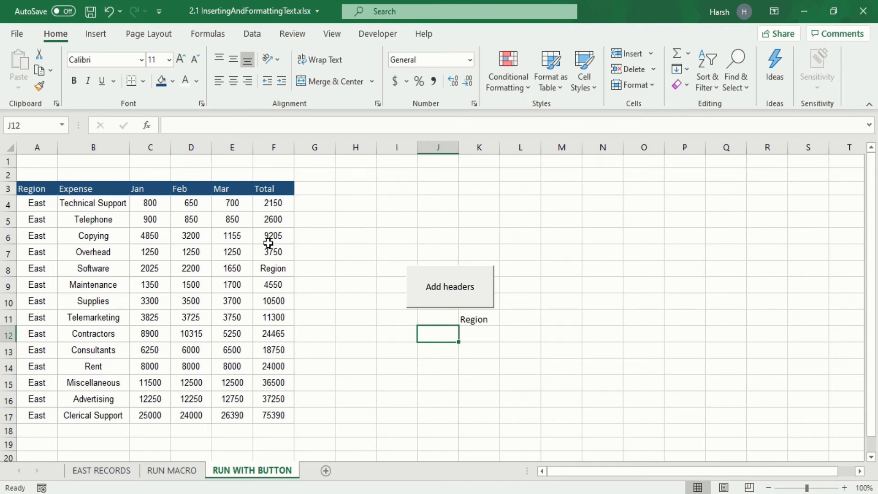
{"action": "mouse_move", "coordinate": [95, 34]}
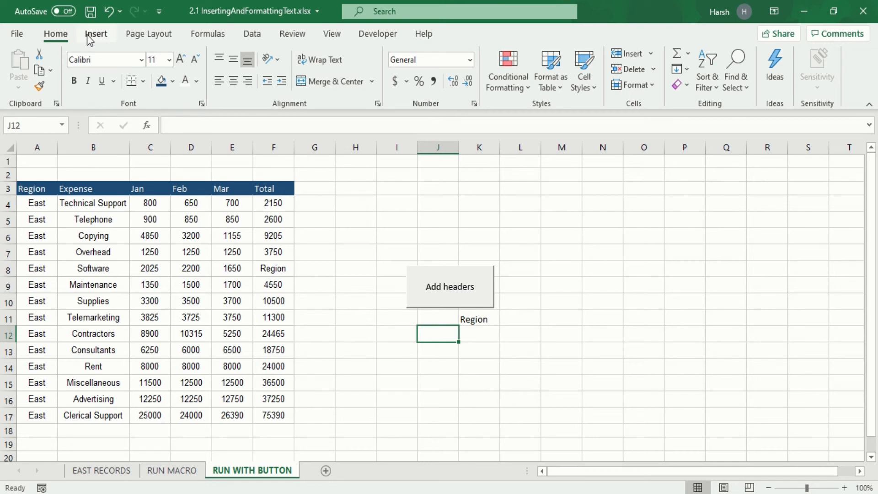
{"action": "mouse_move", "coordinate": [350, 240]}
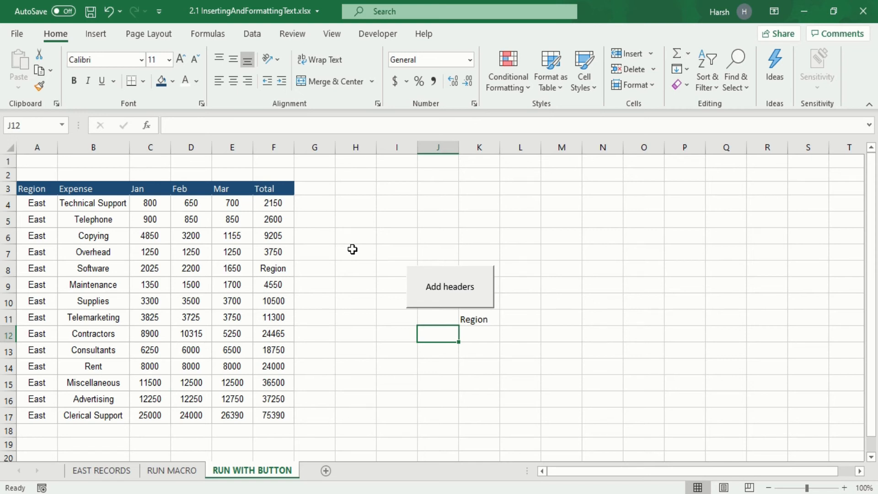
{"action": "mouse_move", "coordinate": [361, 251]}
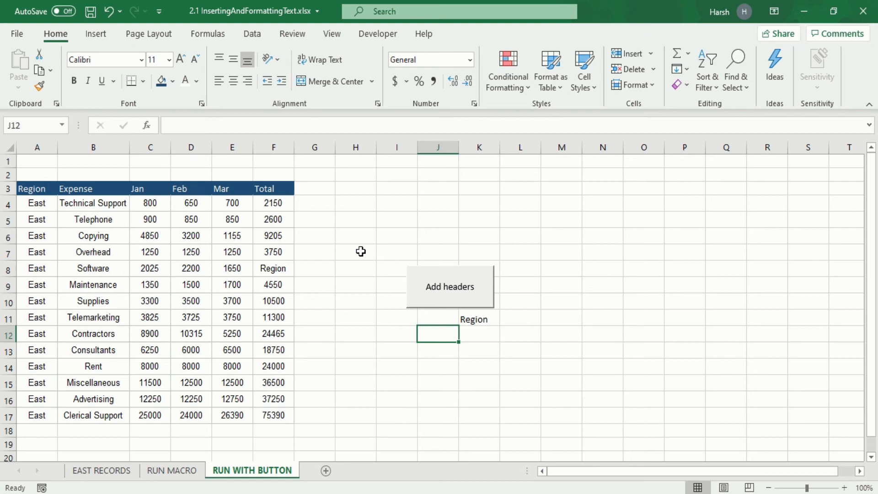
{"action": "mouse_move", "coordinate": [95, 34]}
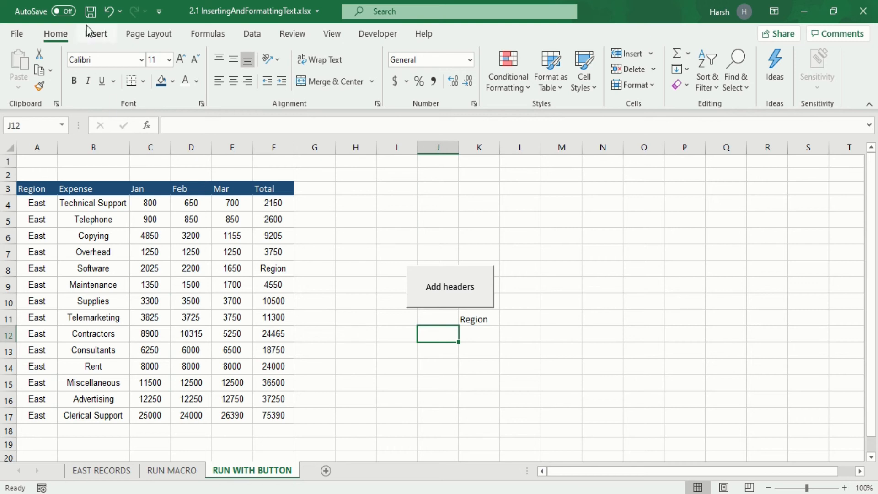
{"action": "mouse_move", "coordinate": [91, 11]}
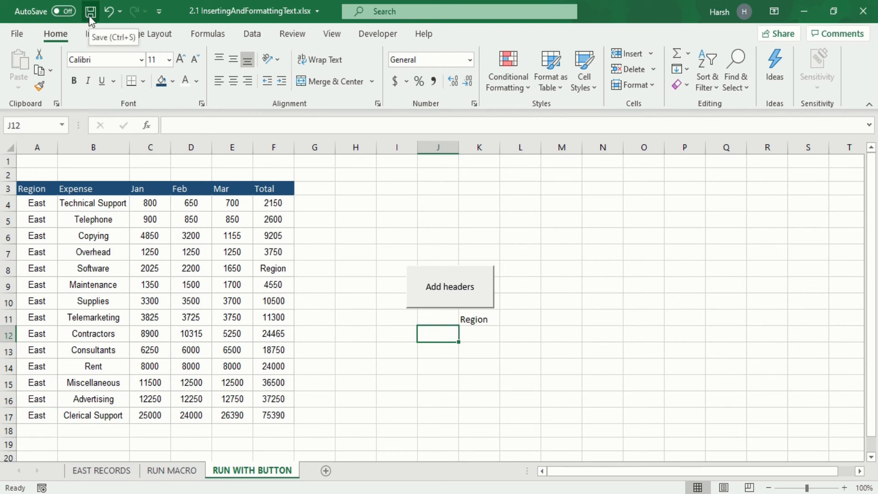
Step: Decline saving the macro workbook as macro-free .xlsx, returning to Save As
{"action": "left_click", "coordinate": [91, 11]}
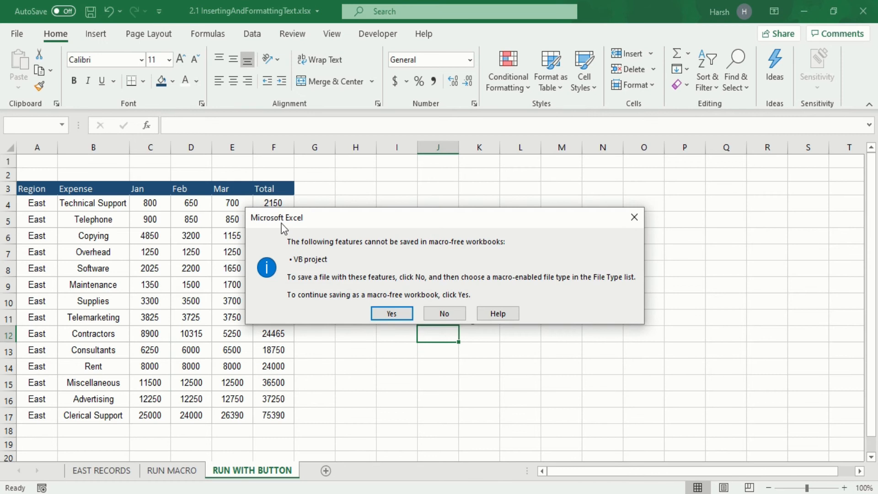
{"action": "mouse_move", "coordinate": [392, 256]}
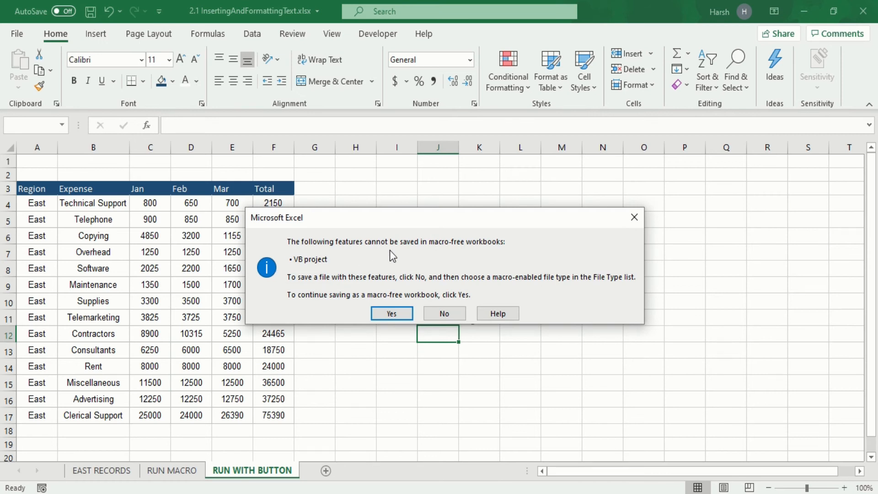
{"action": "mouse_move", "coordinate": [455, 250]}
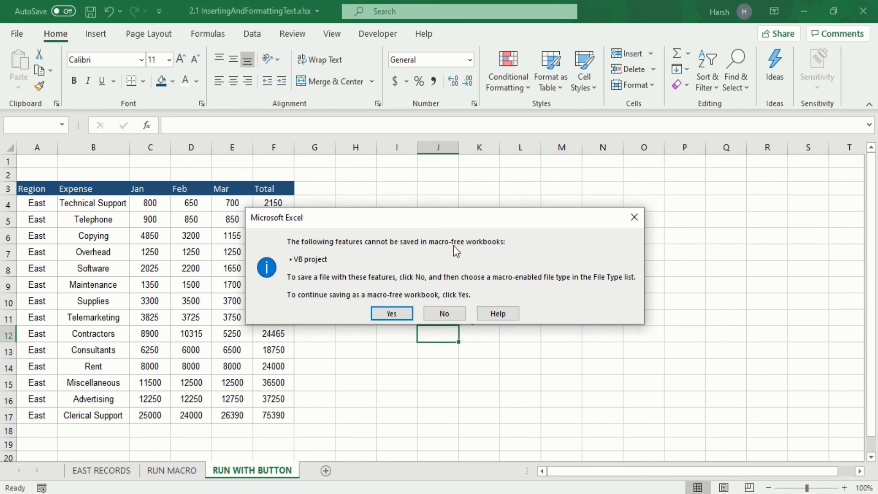
{"action": "mouse_move", "coordinate": [310, 267]}
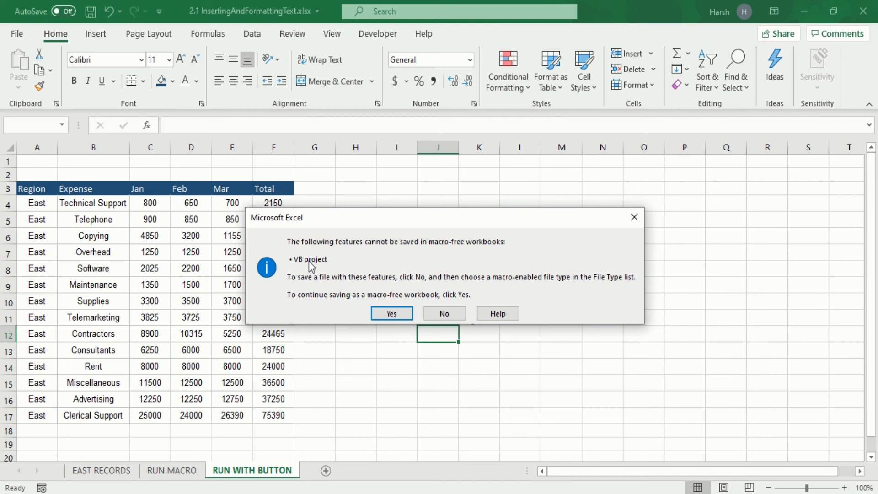
{"action": "mouse_move", "coordinate": [345, 286]}
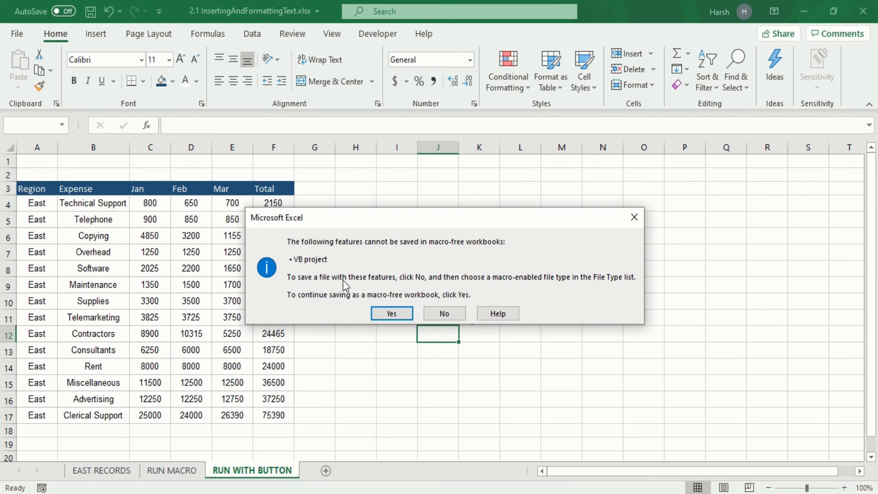
{"action": "mouse_move", "coordinate": [454, 285]}
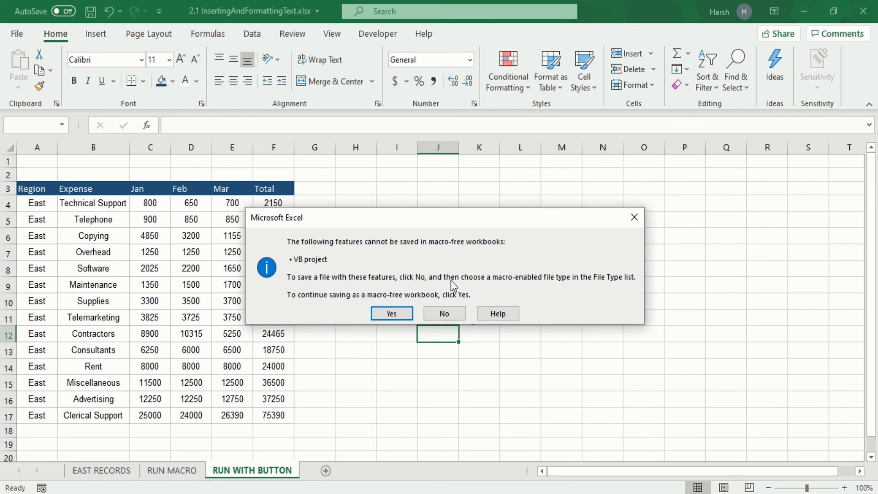
{"action": "mouse_move", "coordinate": [555, 285]}
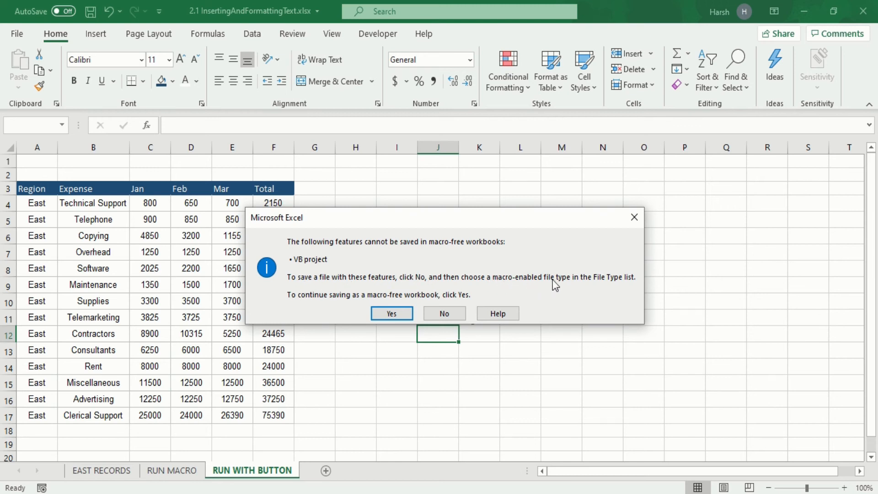
{"action": "mouse_move", "coordinate": [631, 281]}
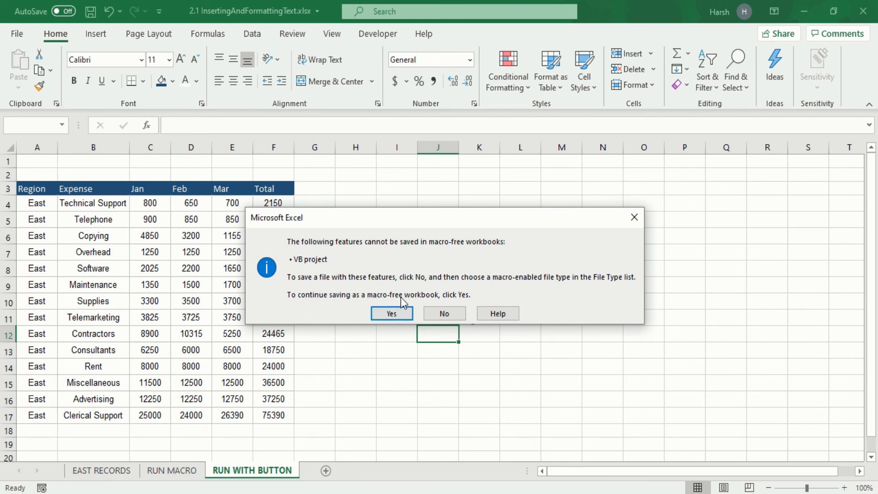
{"action": "mouse_move", "coordinate": [454, 298]}
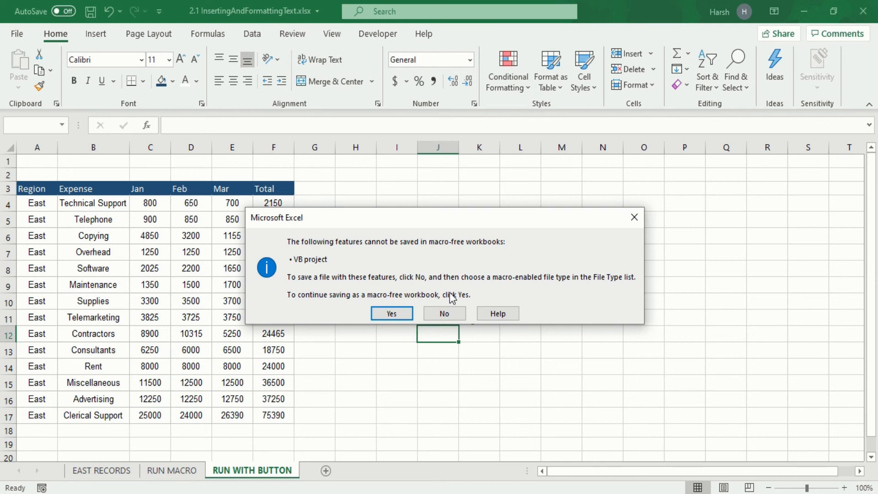
{"action": "mouse_move", "coordinate": [452, 298]}
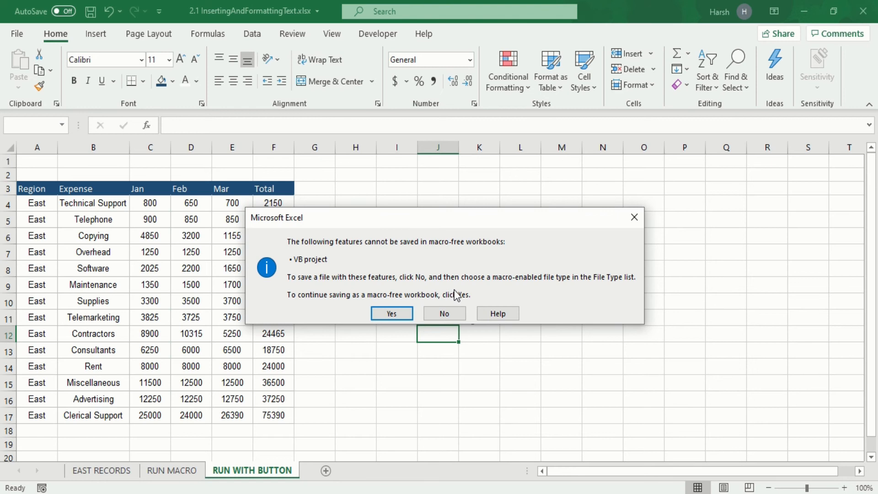
{"action": "mouse_move", "coordinate": [560, 293]}
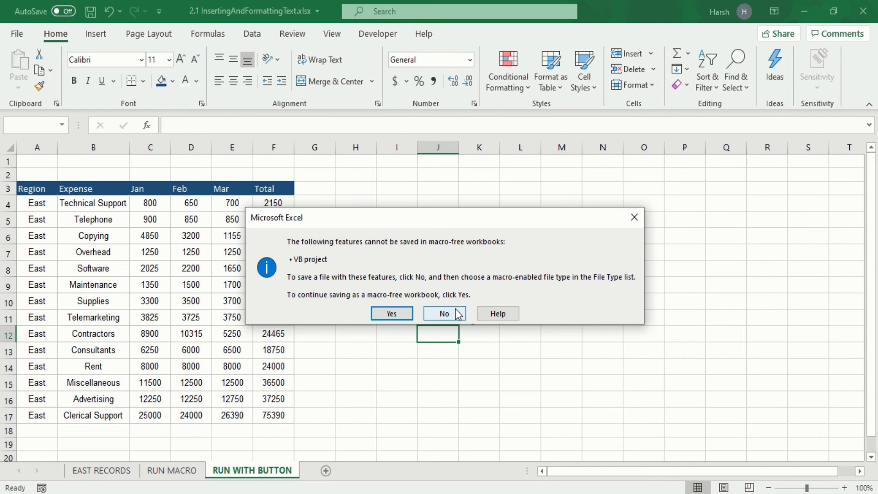
{"action": "left_click", "coordinate": [445, 313]}
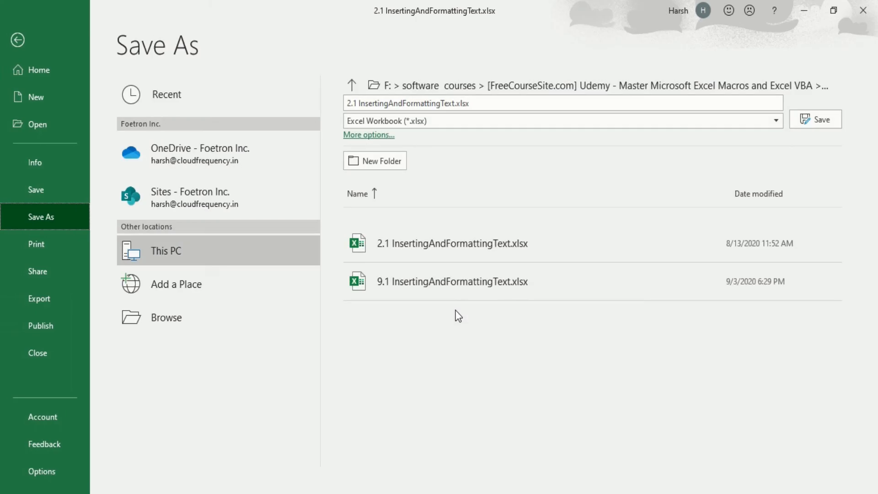
{"action": "mouse_move", "coordinate": [466, 314]}
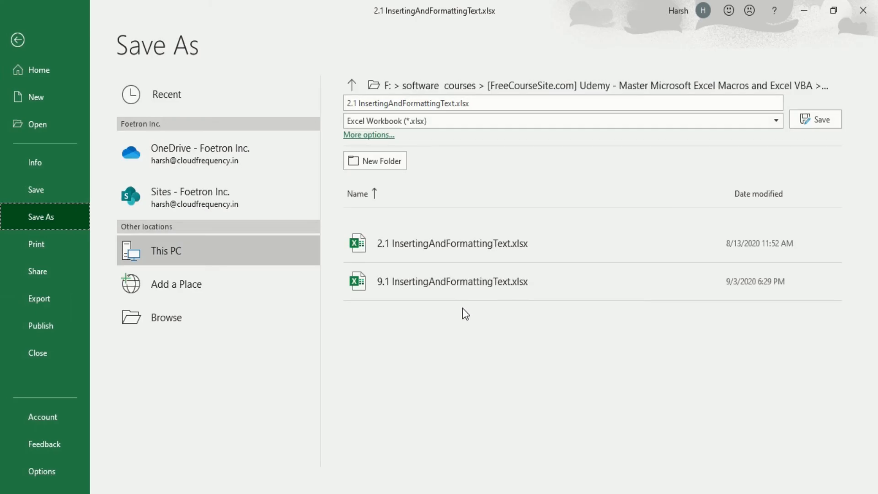
{"action": "mouse_move", "coordinate": [176, 53]}
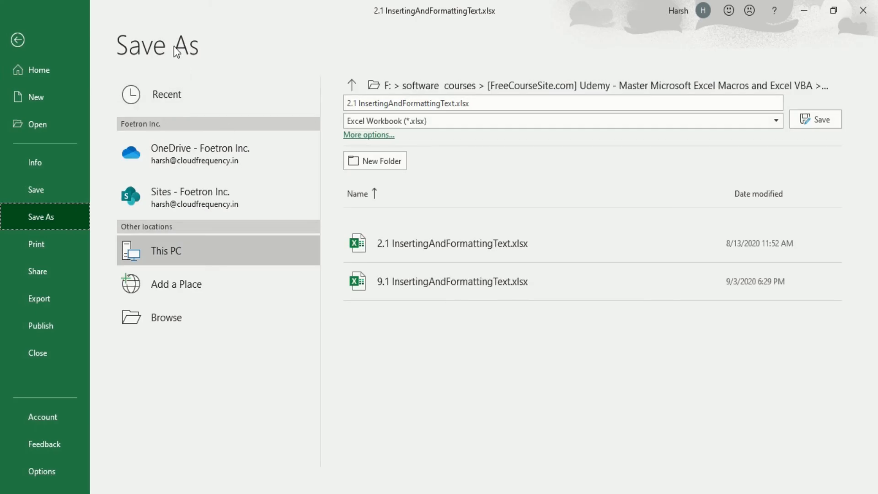
{"action": "mouse_move", "coordinate": [193, 61]}
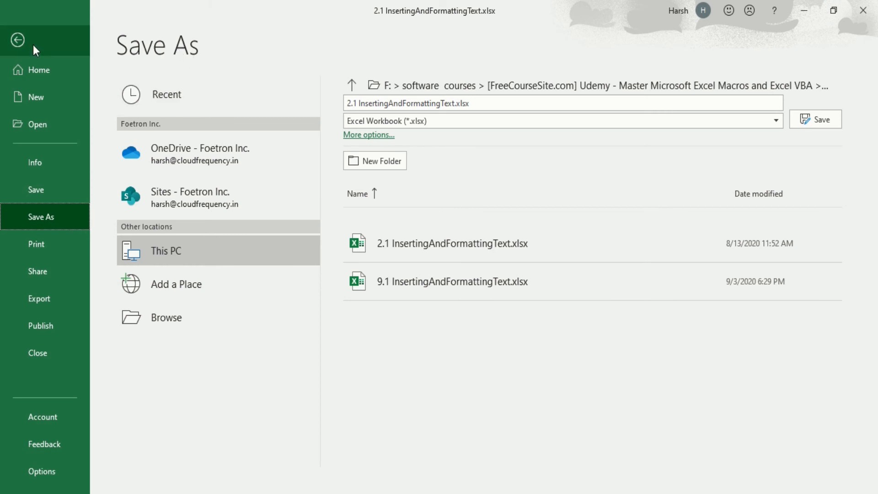
Step: Return to the RUN WITH BUTTON sheet and reopen the File home screen
{"action": "left_click", "coordinate": [17, 39]}
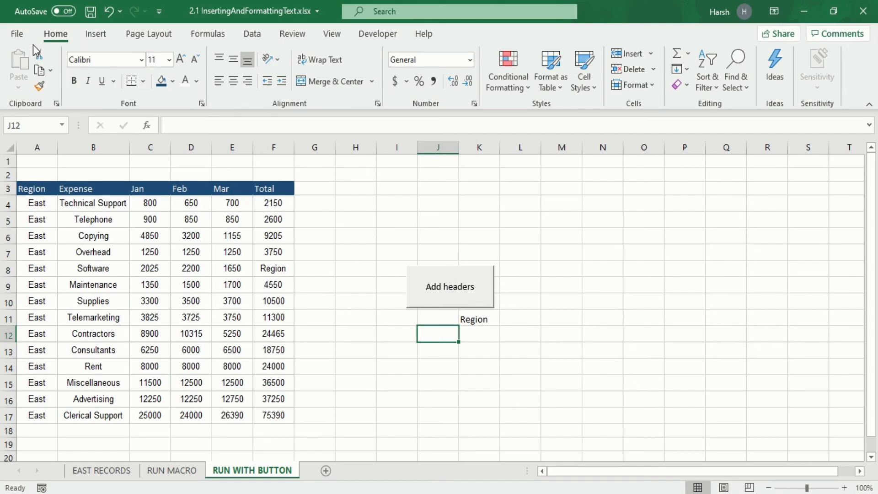
{"action": "mouse_move", "coordinate": [340, 186]}
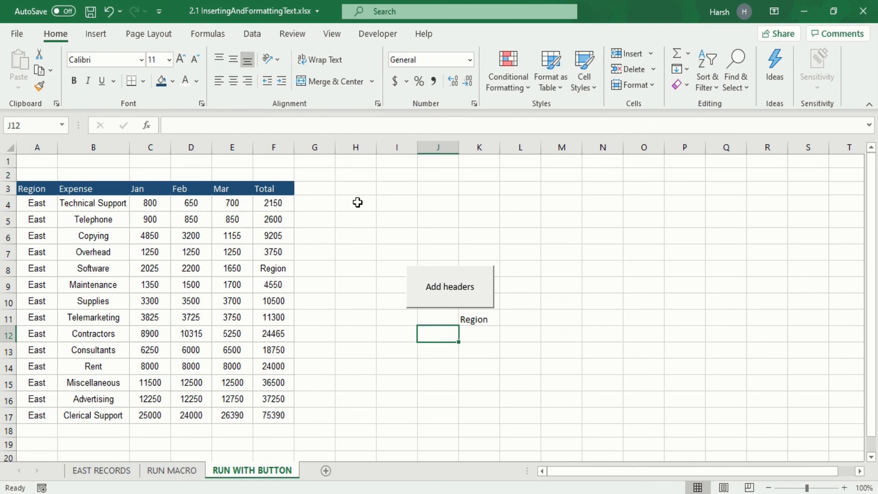
{"action": "mouse_move", "coordinate": [16, 33]}
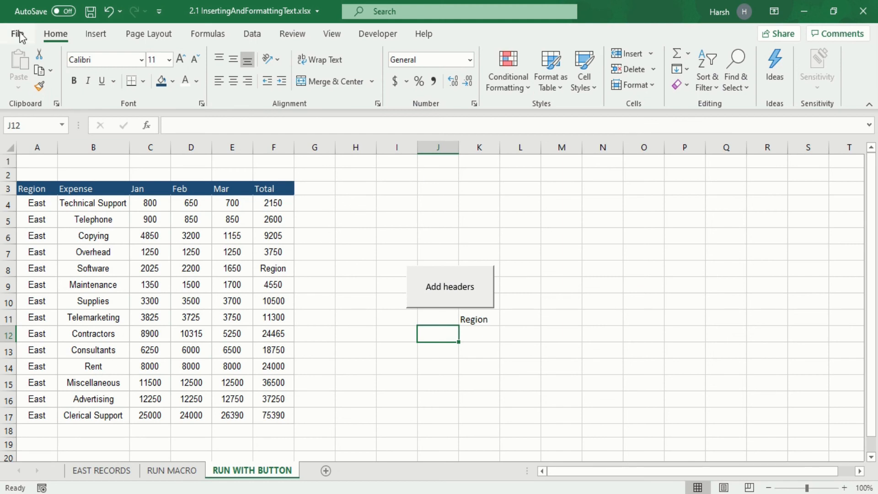
{"action": "left_click", "coordinate": [16, 33]}
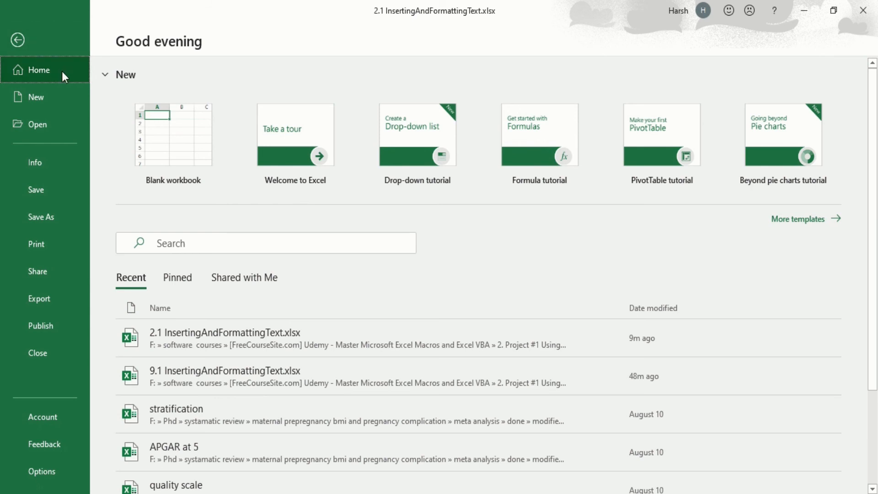
{"action": "mouse_move", "coordinate": [51, 217]}
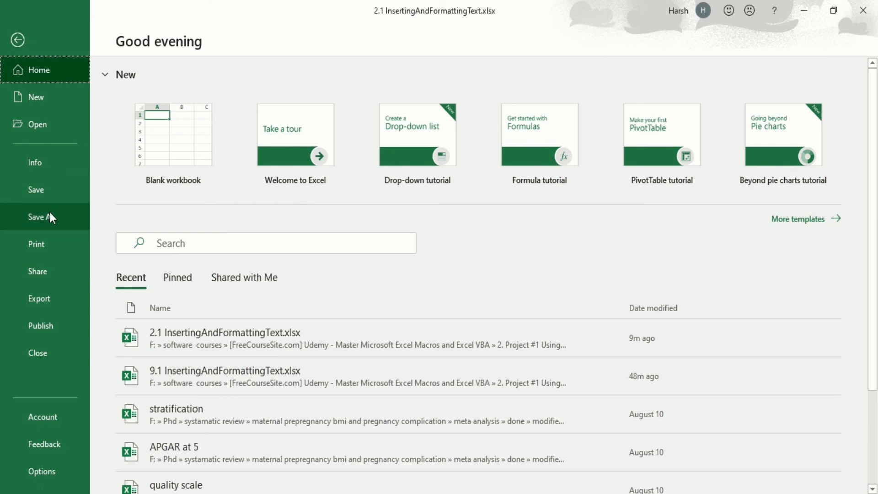
Step: Bring up the Save As page to rename the workbook as InsertingAndFormattingText
{"action": "left_click", "coordinate": [41, 217]}
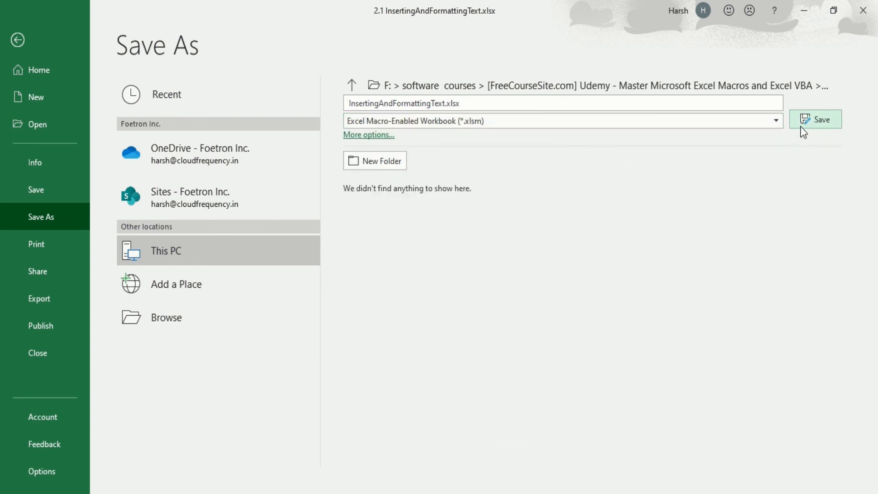
{"action": "mouse_move", "coordinate": [806, 131]}
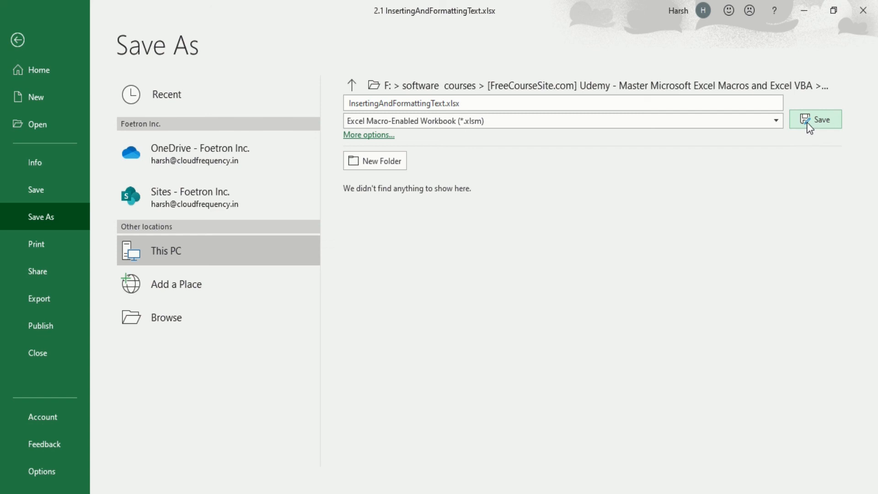
{"action": "mouse_move", "coordinate": [556, 194]}
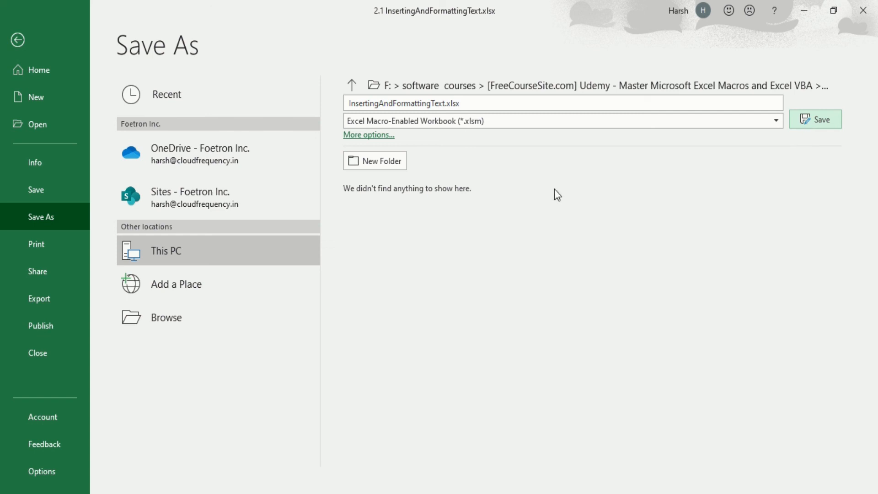
{"action": "mouse_move", "coordinate": [409, 199]}
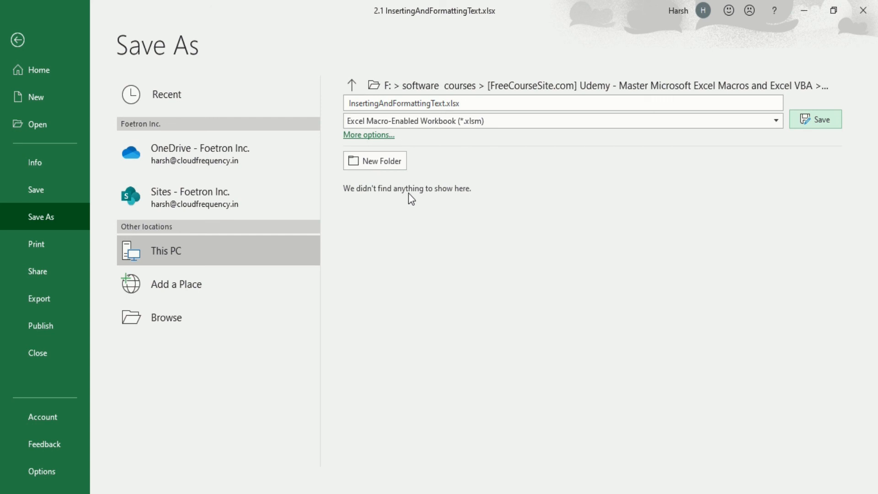